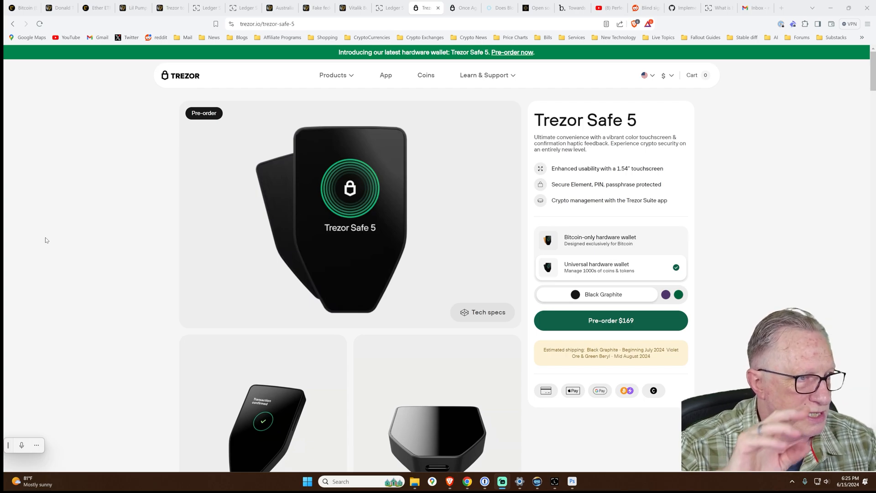
pyautogui.moveTo(250, 211)
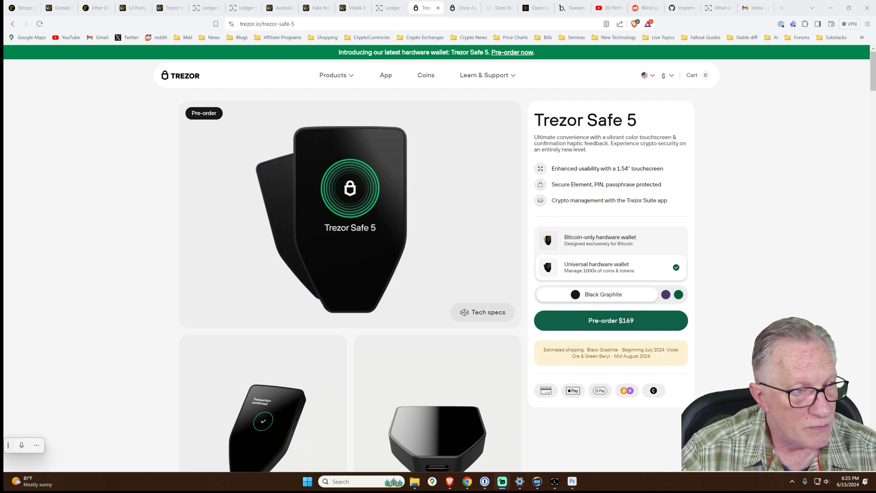
pyautogui.moveTo(598, 190)
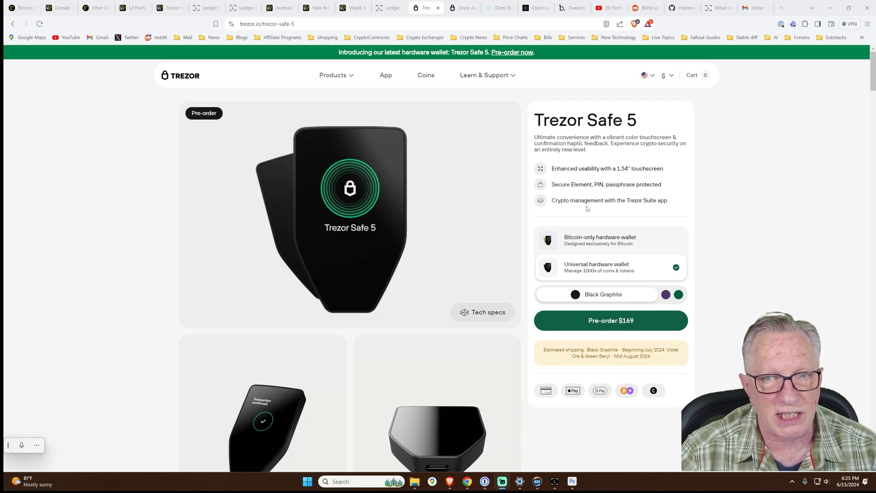
# Switch back to the universal Trezor Safe 5 and scroll down to the 9000+ supported coins section
pyautogui.scroll(-3)
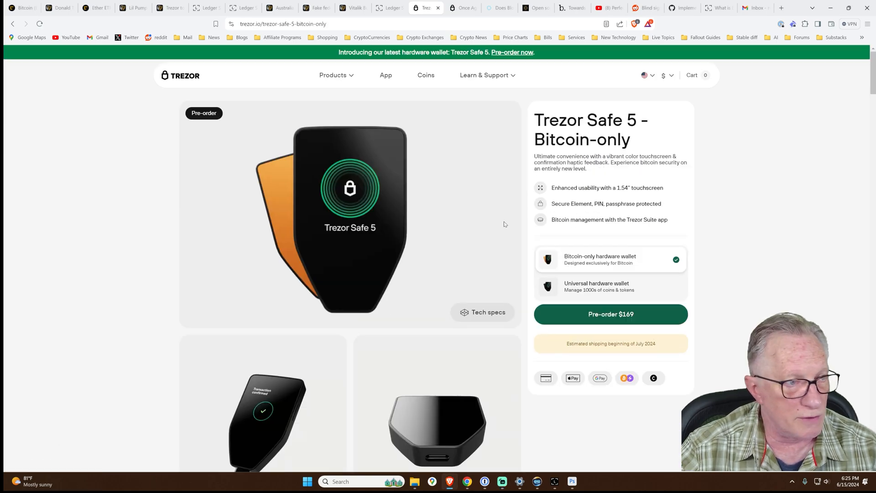
pyautogui.moveTo(621, 171)
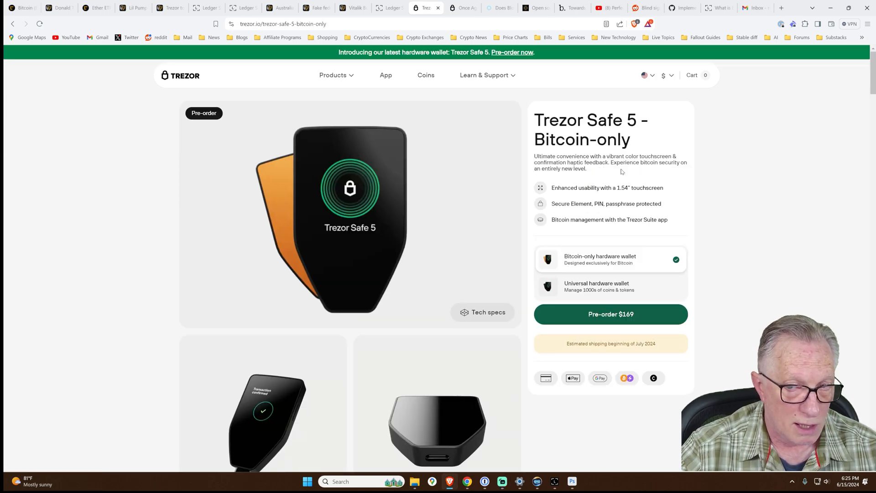
pyautogui.moveTo(741, 226)
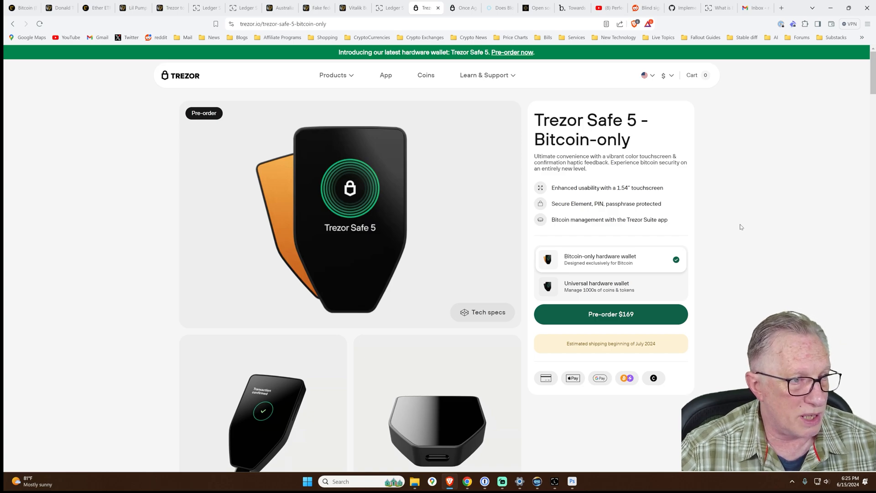
pyautogui.click(609, 286)
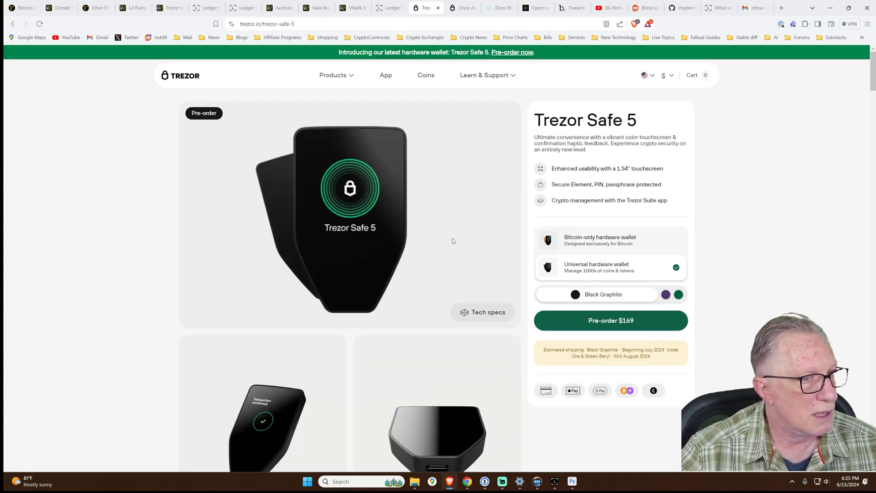
pyautogui.scroll(-3)
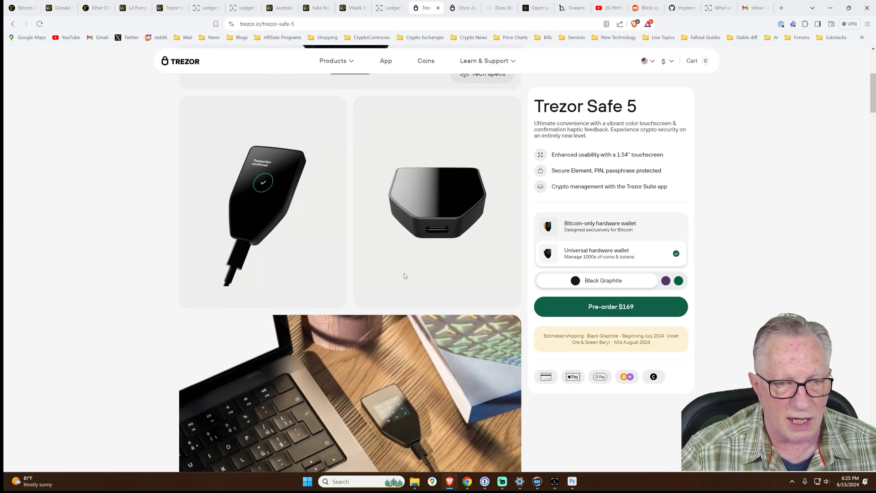
pyautogui.scroll(-3)
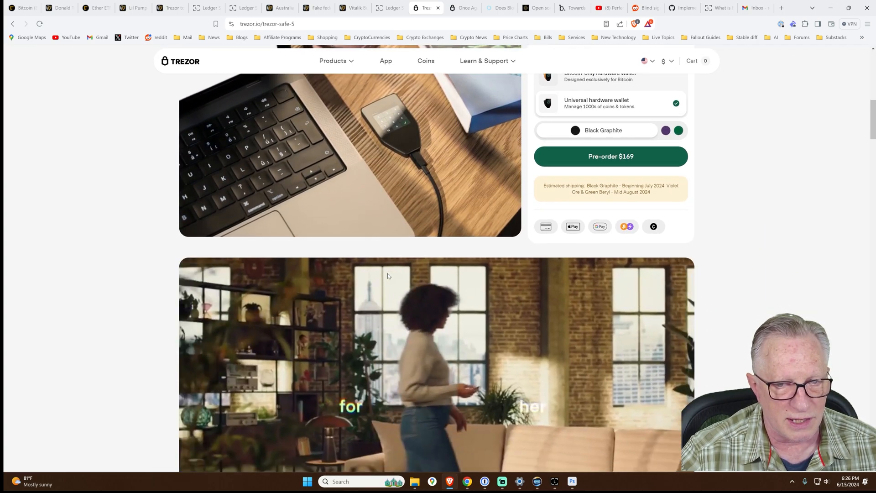
pyautogui.scroll(-3)
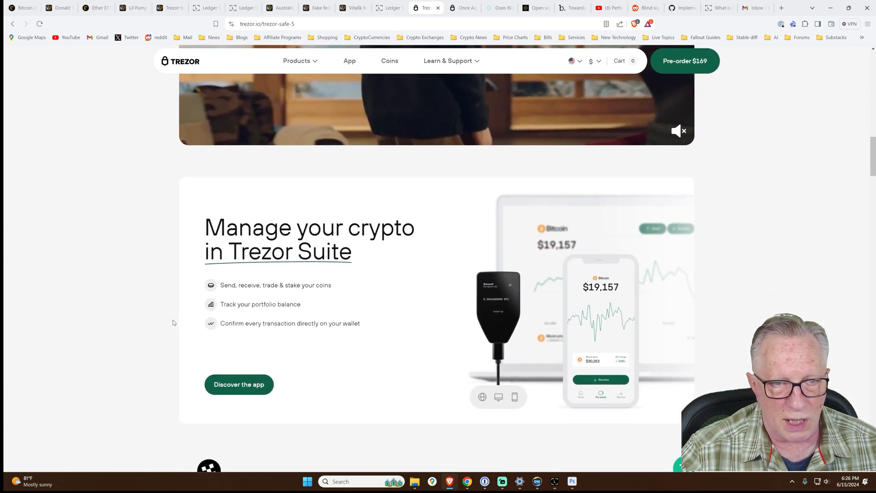
pyautogui.scroll(-3)
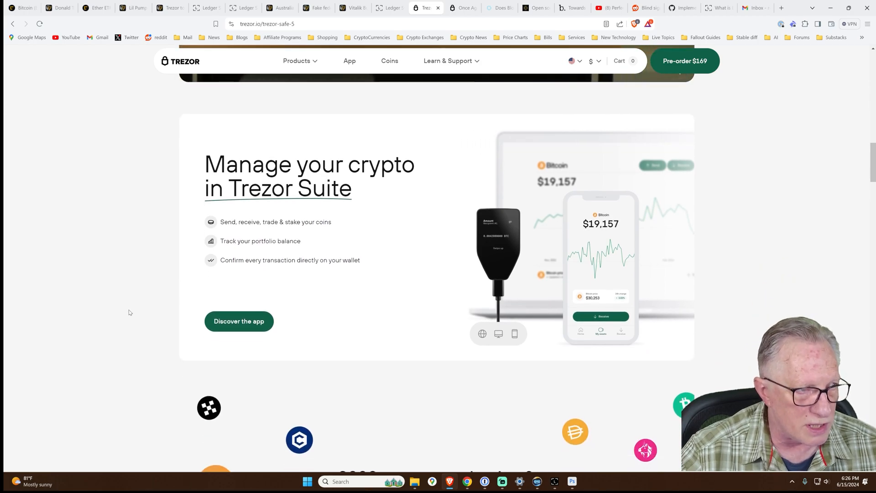
pyautogui.scroll(-3)
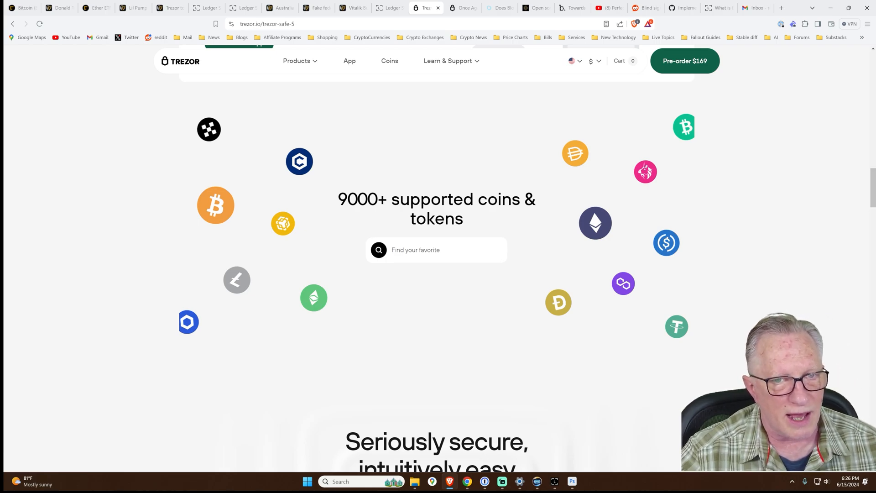
# Highlight the '9000+' count in the supported coins & tokens heading
pyautogui.doubleClick(361, 199)
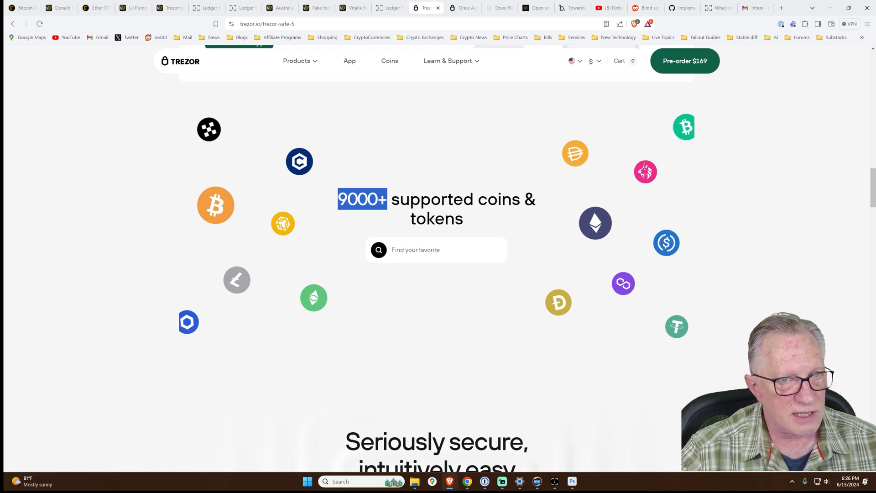
pyautogui.moveTo(158, 252)
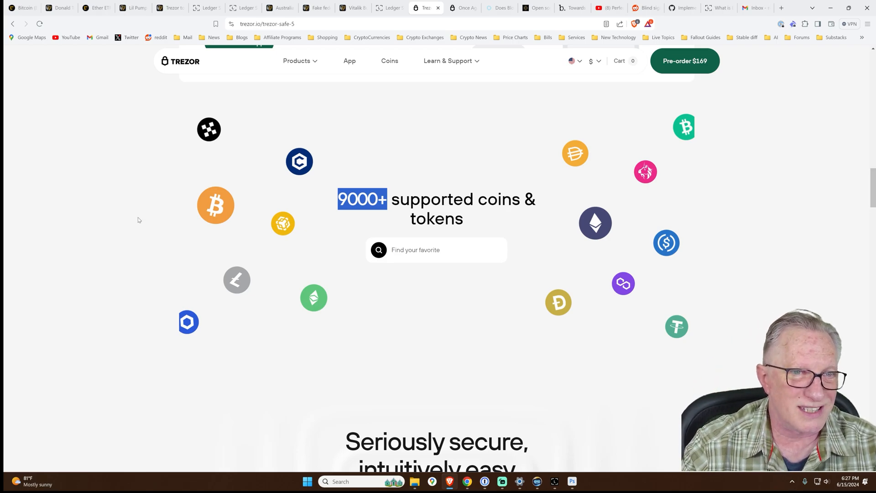
# Scroll past the touchscreen section and feature cards, including wallet backup, down to the Specs heading
pyautogui.scroll(-3)
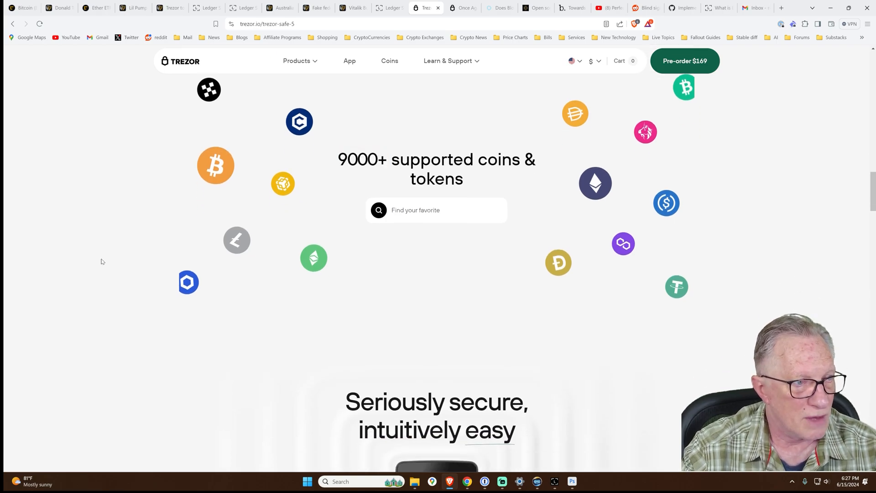
pyautogui.scroll(-3)
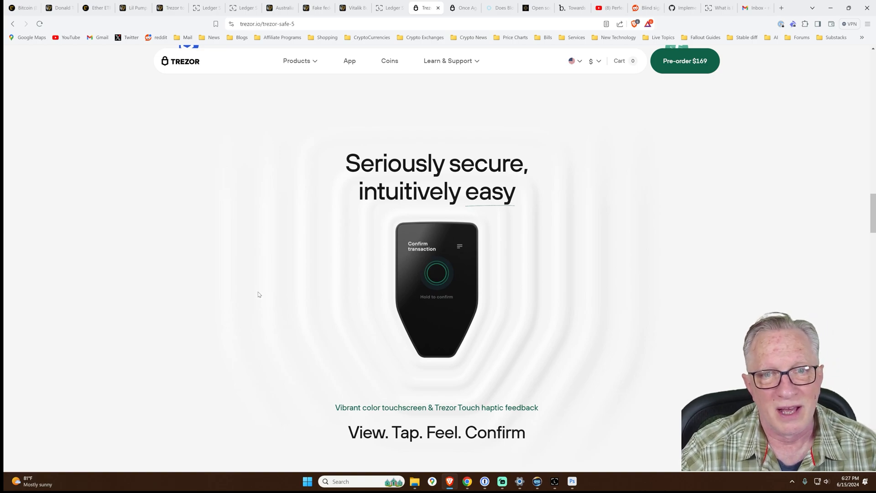
pyautogui.scroll(-3)
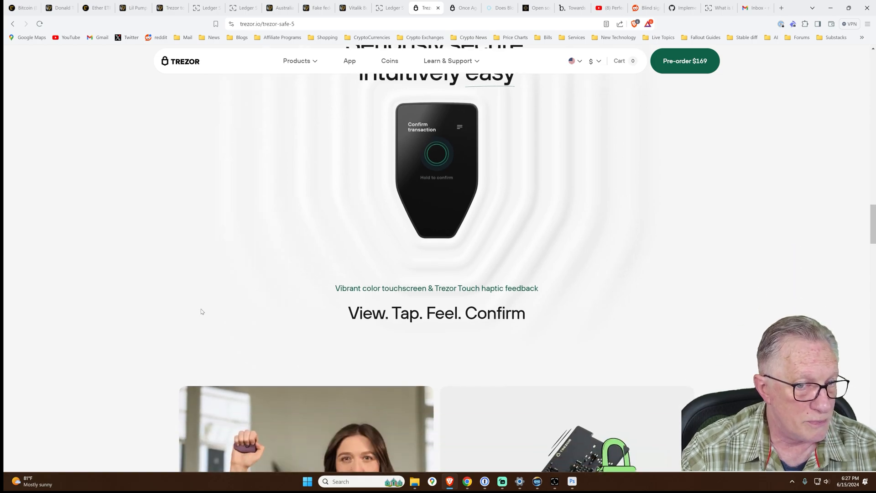
pyautogui.scroll(-3)
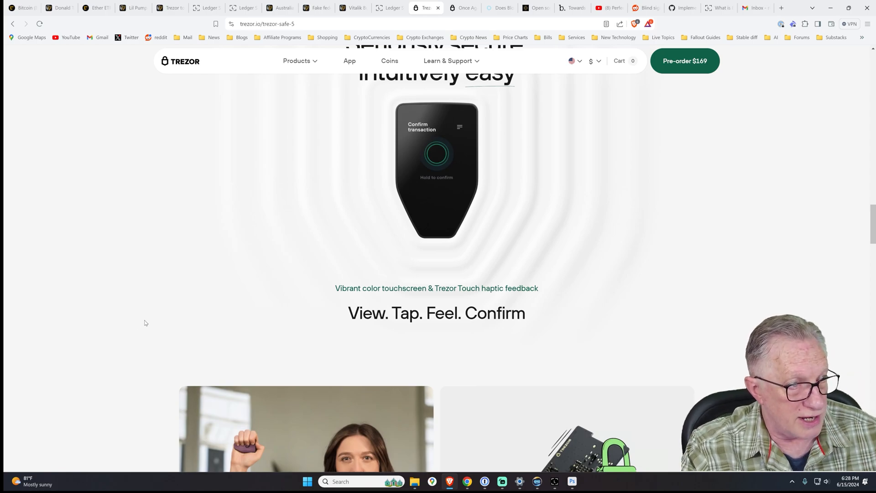
pyautogui.moveTo(405, 182)
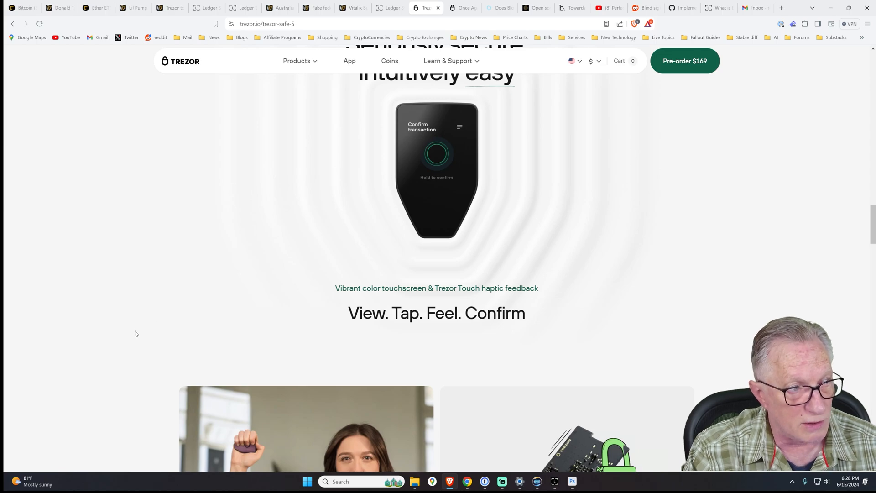
pyautogui.scroll(-3)
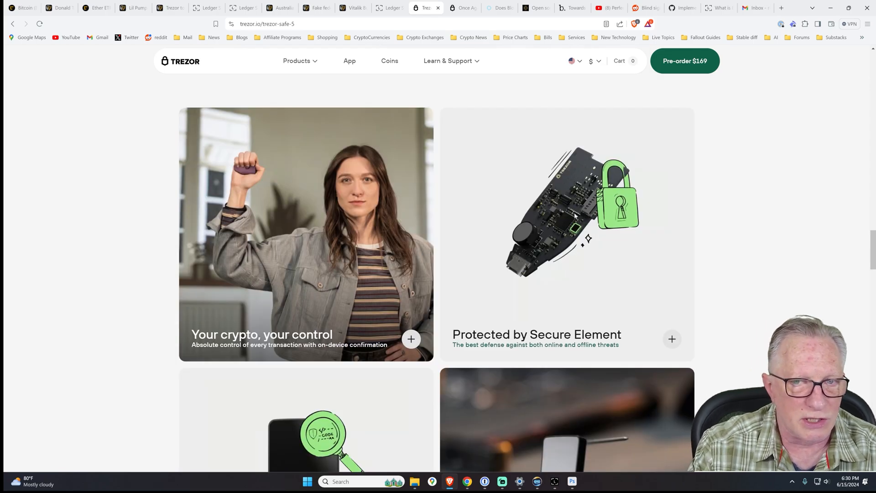
pyautogui.scroll(-3)
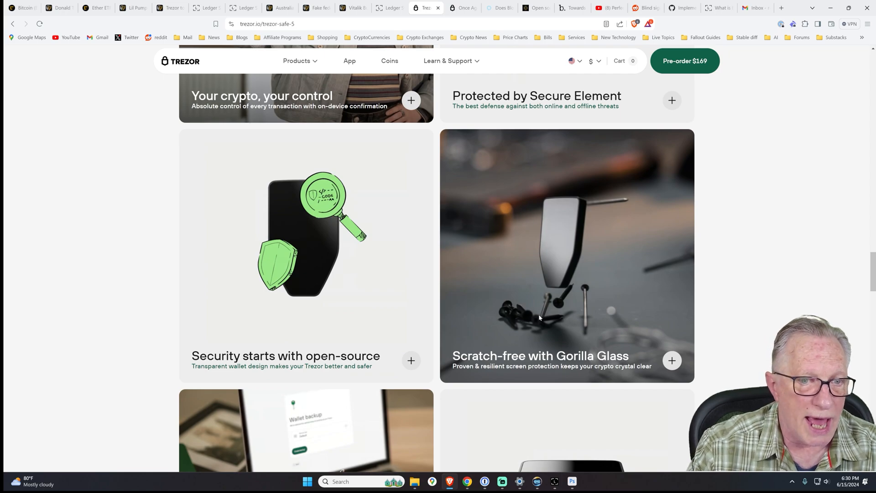
pyautogui.scroll(-3)
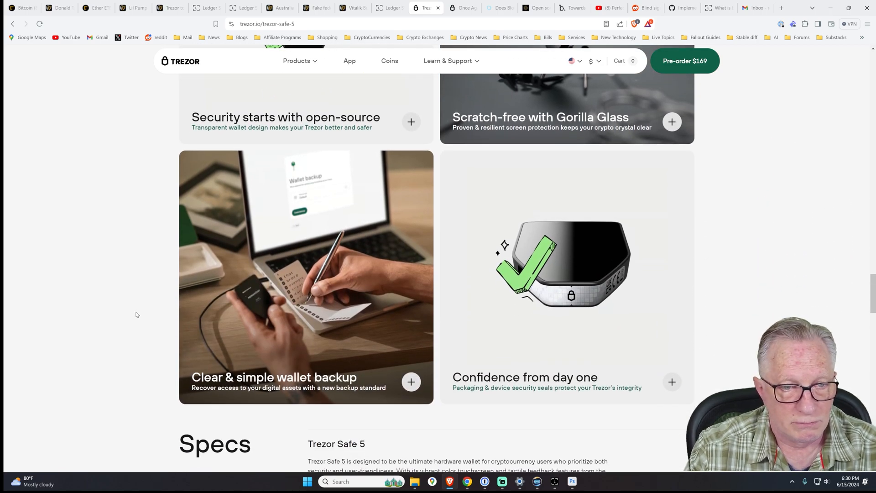
pyautogui.moveTo(324, 291)
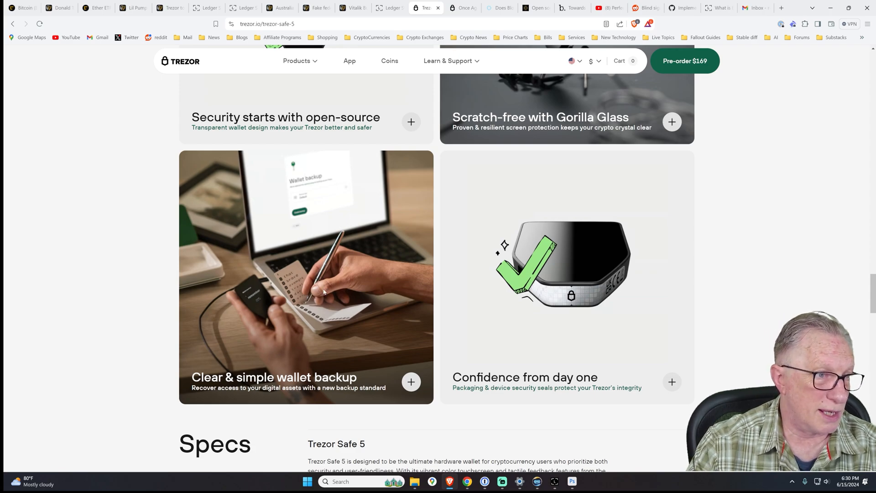
# Scroll to the full Specs description mentioning the NDA-free Secure Element
pyautogui.scroll(-3)
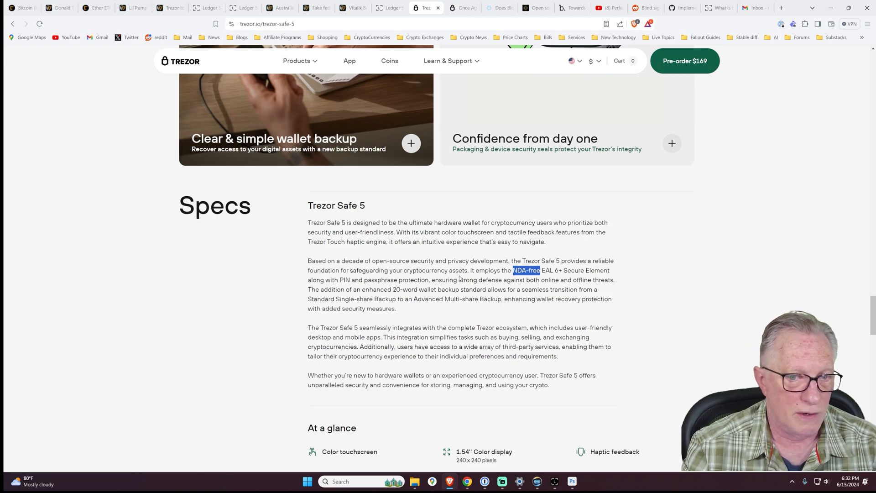
# Move past At a glance to the Device security, Backup & recovery and Privacy spec lists
pyautogui.scroll(-3)
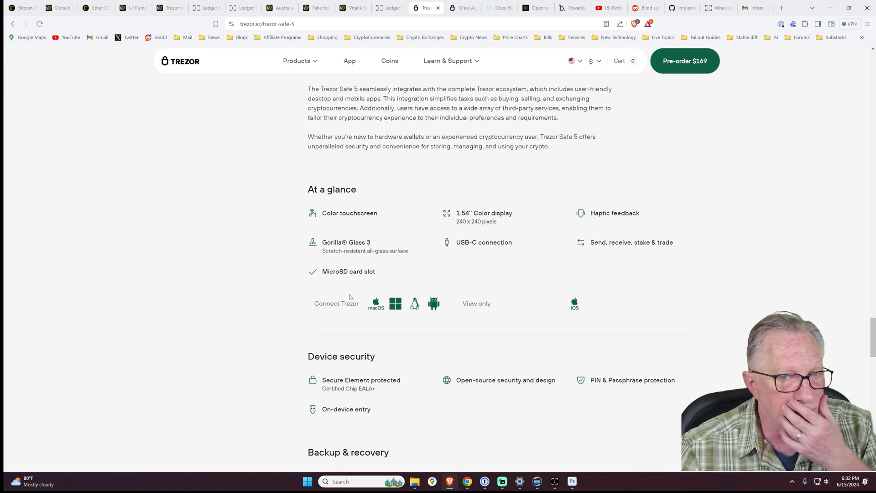
pyautogui.moveTo(340, 278)
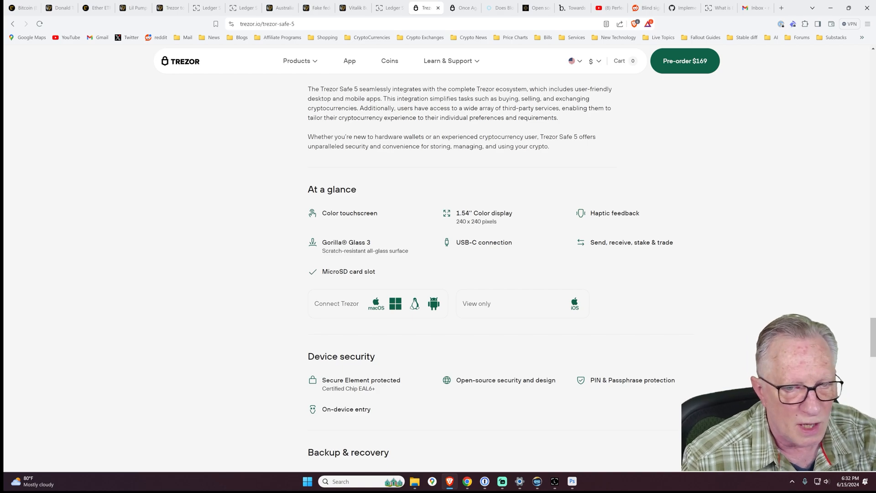
pyautogui.scroll(-3)
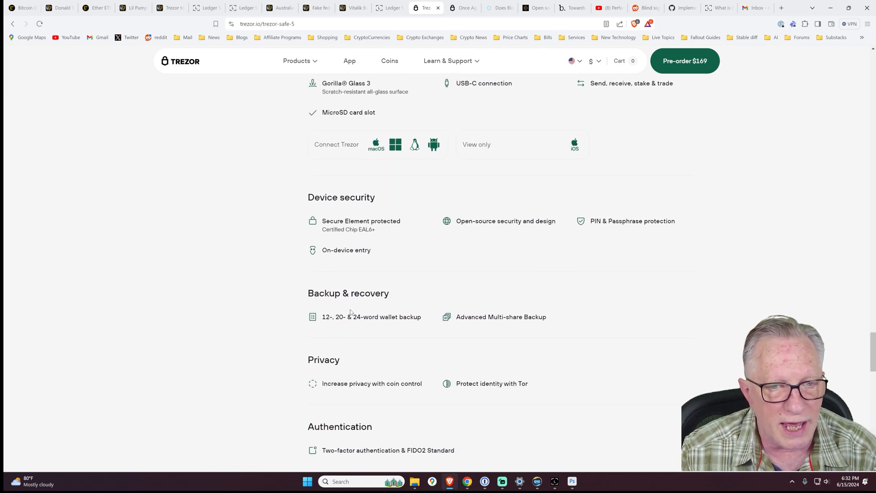
pyautogui.moveTo(323, 317); pyautogui.dragTo(368, 317)
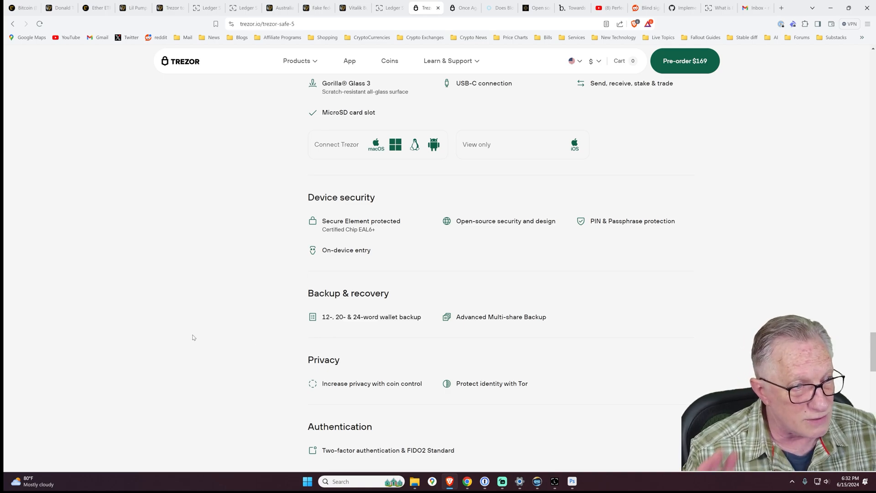
pyautogui.moveTo(337, 212)
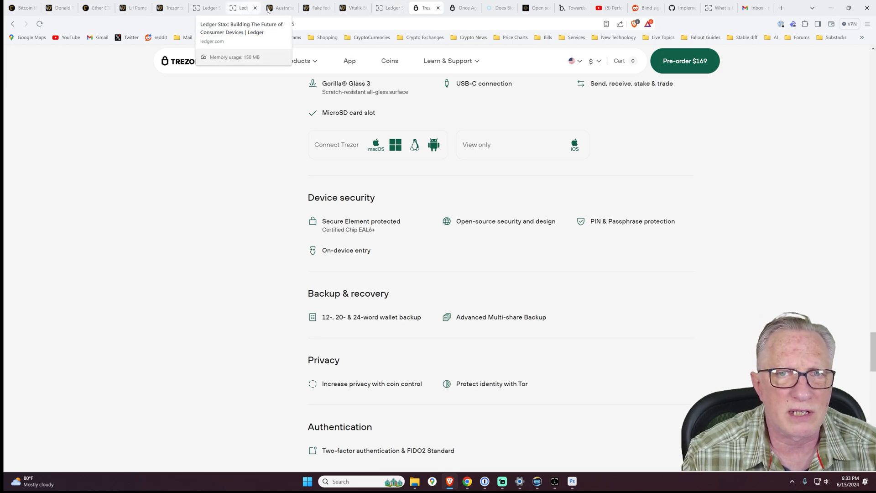
# Open the Medium multi-share backup article and scroll to its 'From Single-share to Multi-share Backup' heading
pyautogui.click(459, 8)
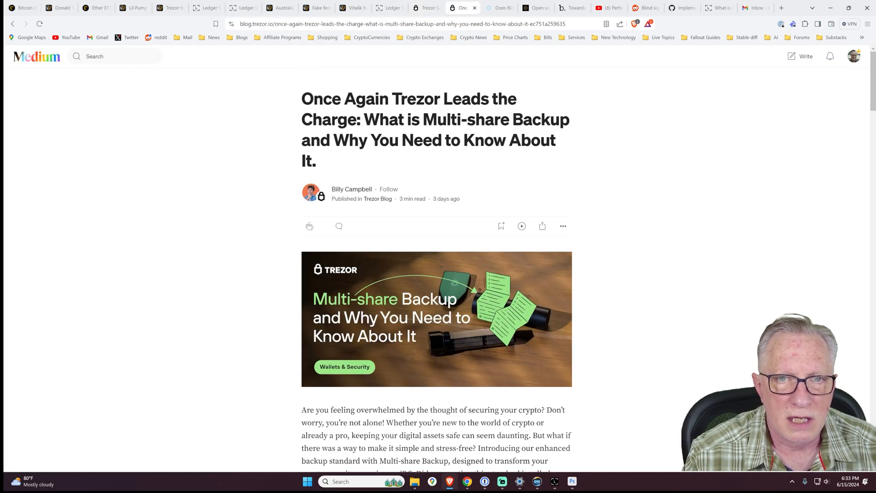
pyautogui.moveTo(650, 159)
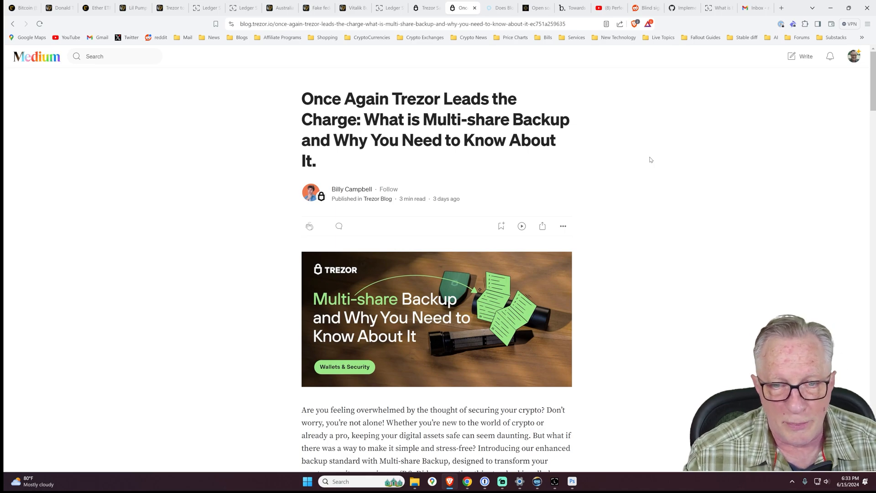
pyautogui.scroll(-3)
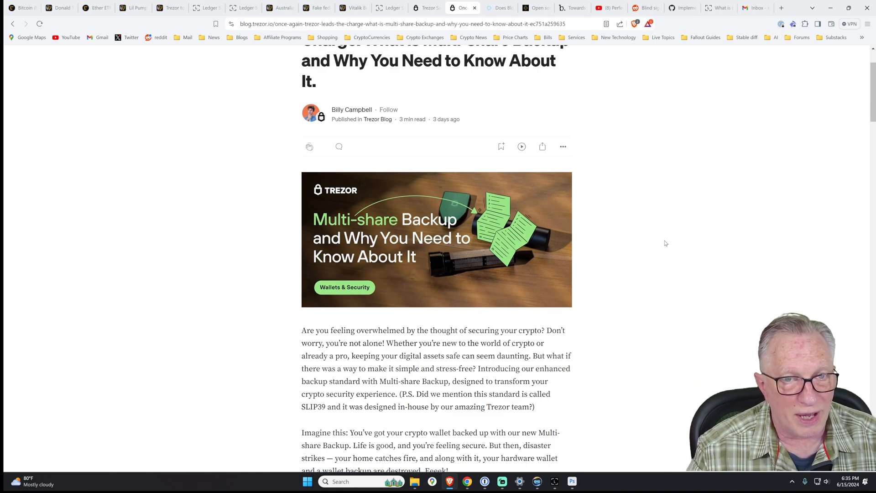
pyautogui.scroll(-3)
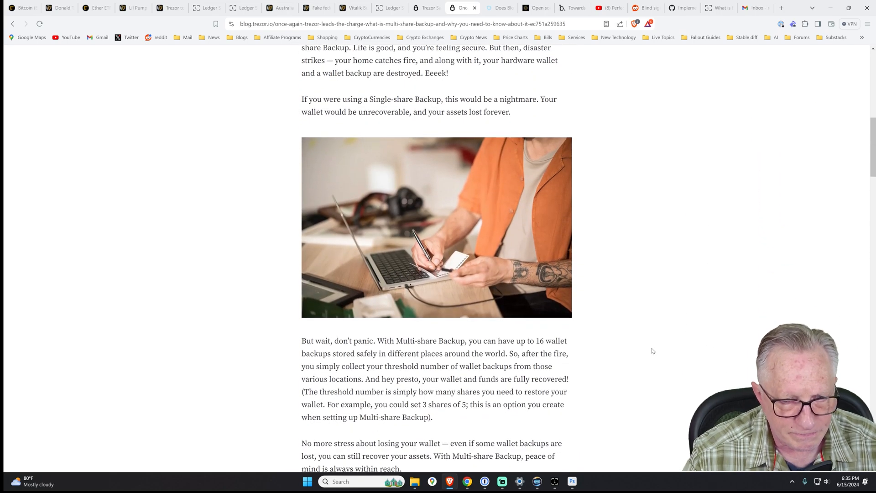
pyautogui.scroll(-3)
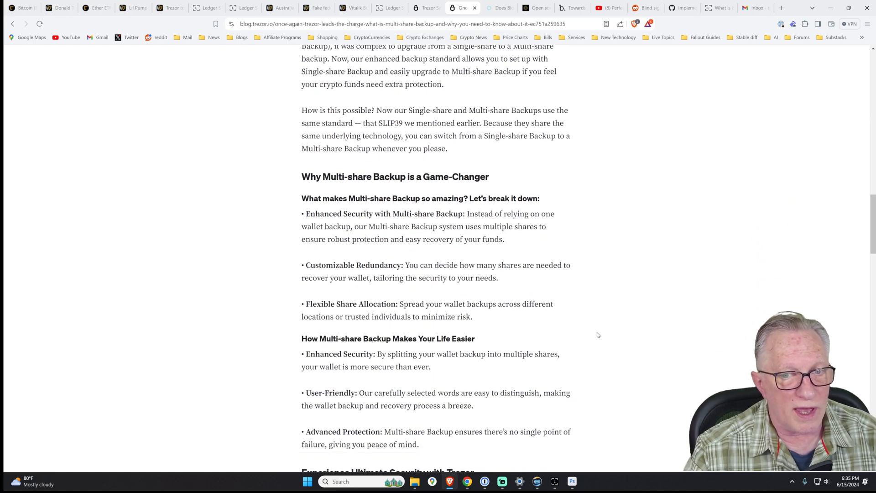
pyautogui.scroll(3)
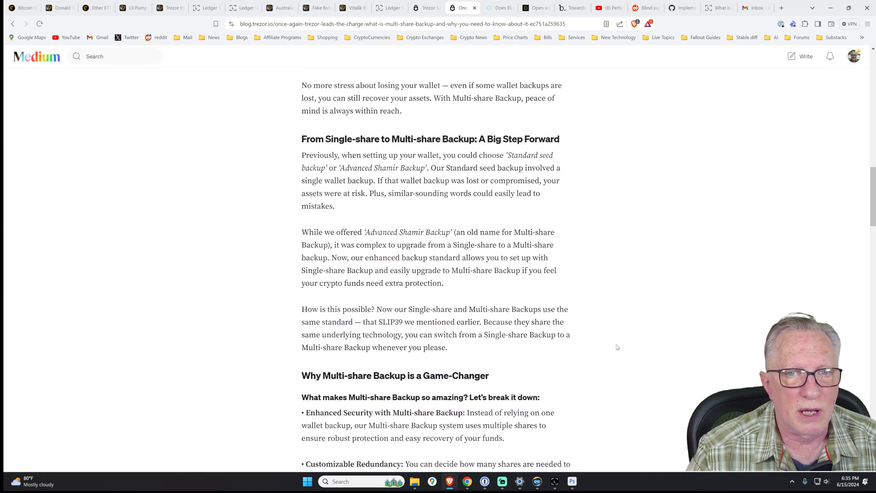
pyautogui.scroll(3)
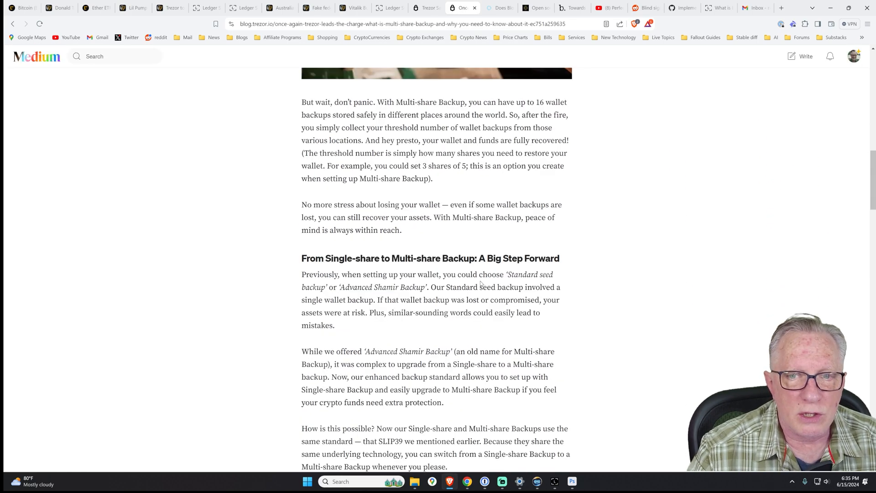
pyautogui.scroll(-3)
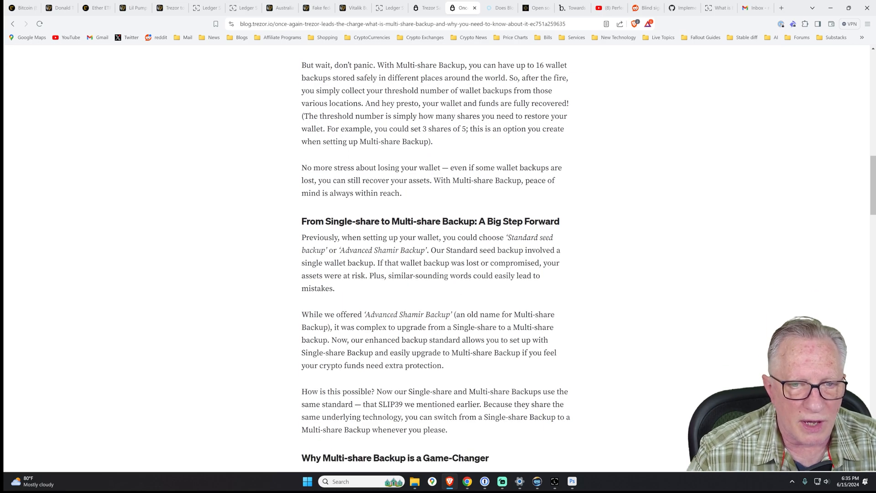
pyautogui.scroll(-3)
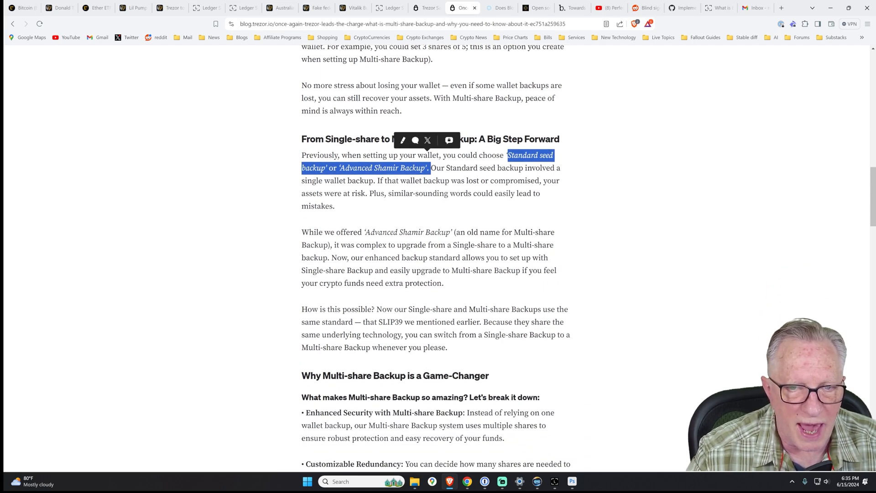
pyautogui.moveTo(364, 257); pyautogui.dragTo(444, 257)
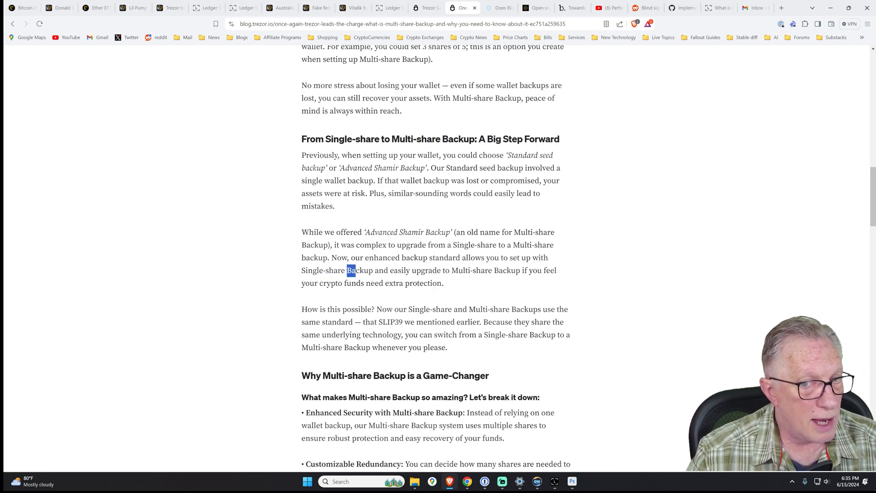
pyautogui.moveTo(349, 270); pyautogui.dragTo(492, 271)
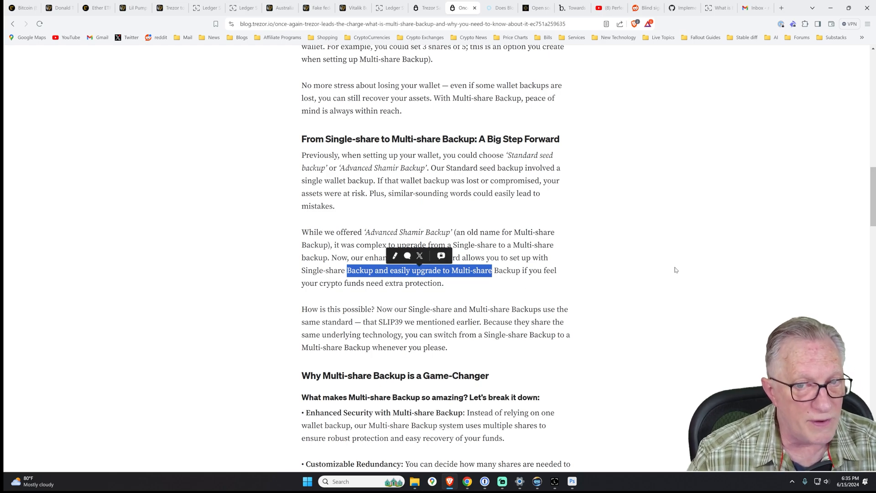
pyautogui.click(675, 270)
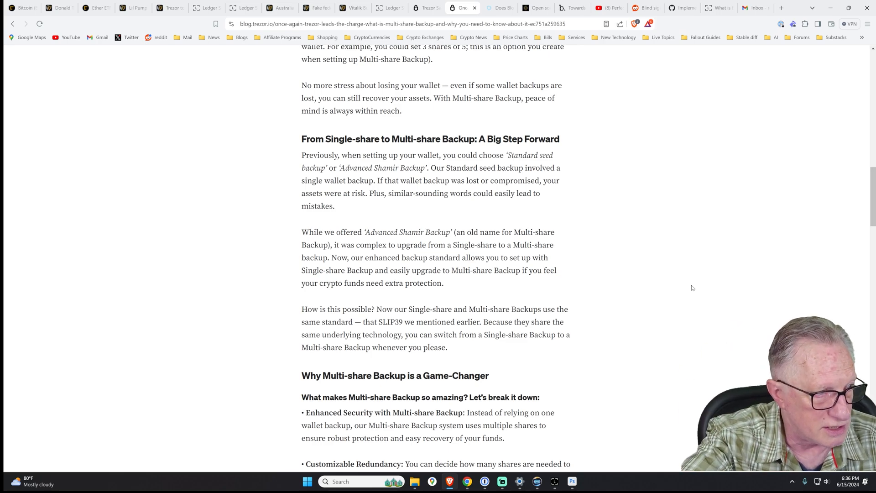
# Return to the top of the Trezor Safe 5 page showing the pre-order offer with universal wallet chosen
pyautogui.scroll(3)
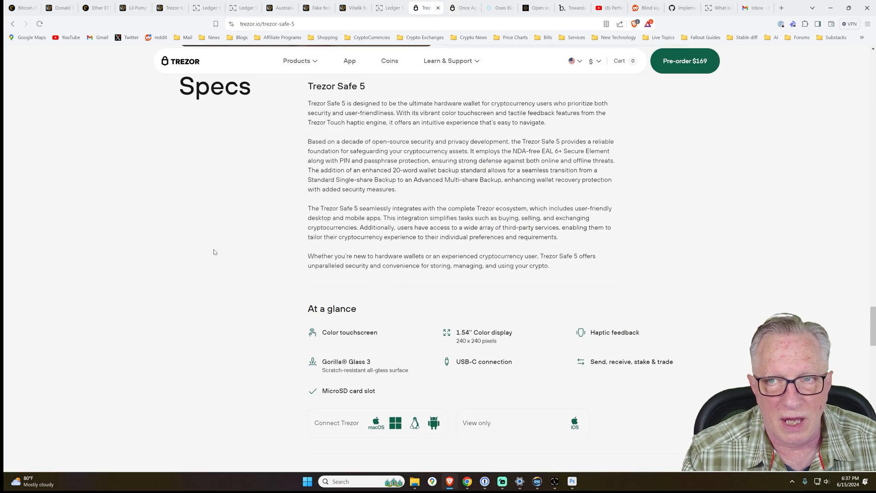
pyautogui.scroll(-3)
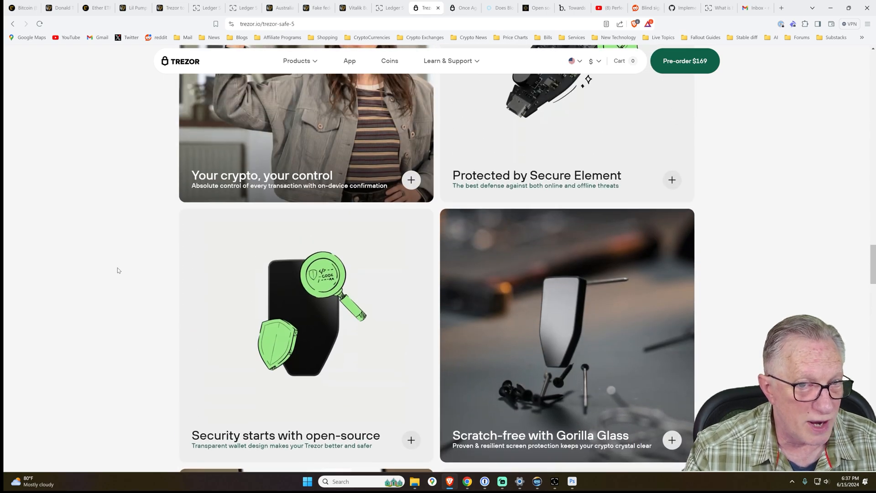
pyautogui.scroll(-3)
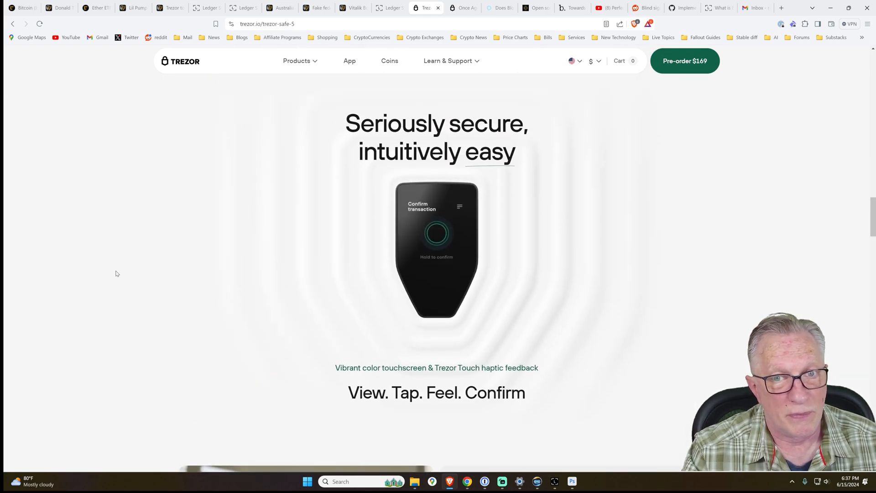
pyautogui.scroll(-3)
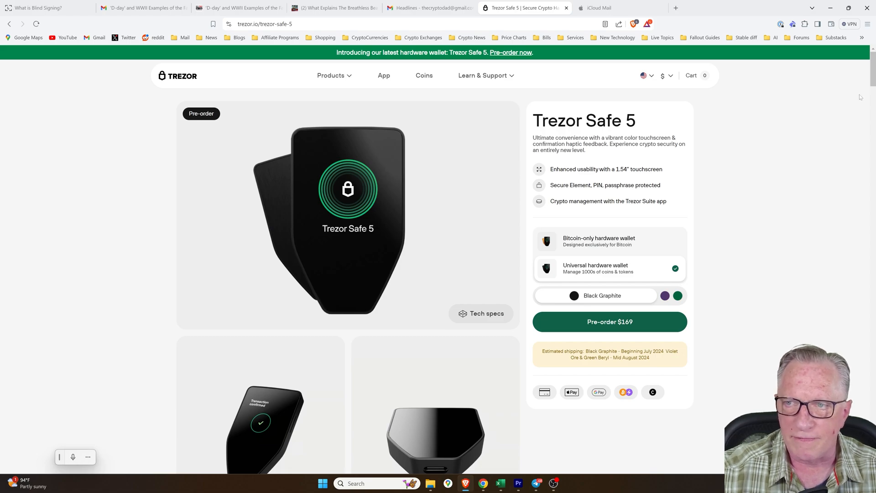
# Scroll past specs, box contents and certifications to the 'Get started with Trezor Expert' panel
pyautogui.scroll(-3)
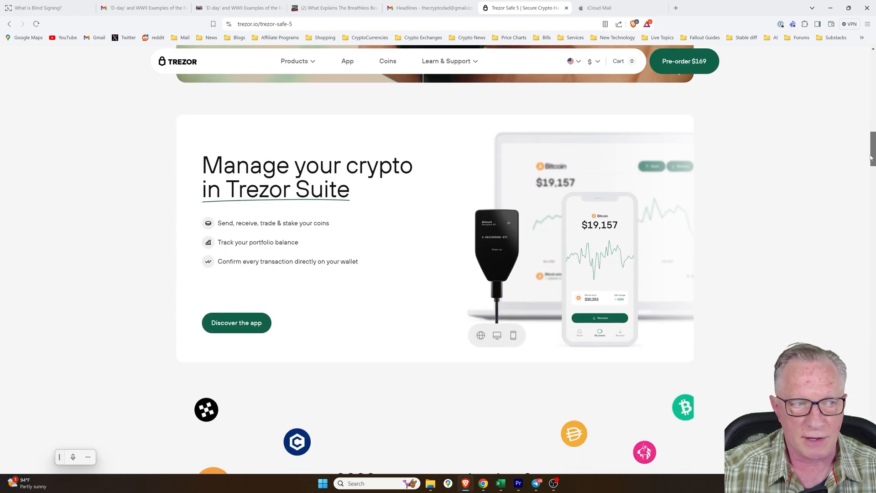
pyautogui.scroll(-3)
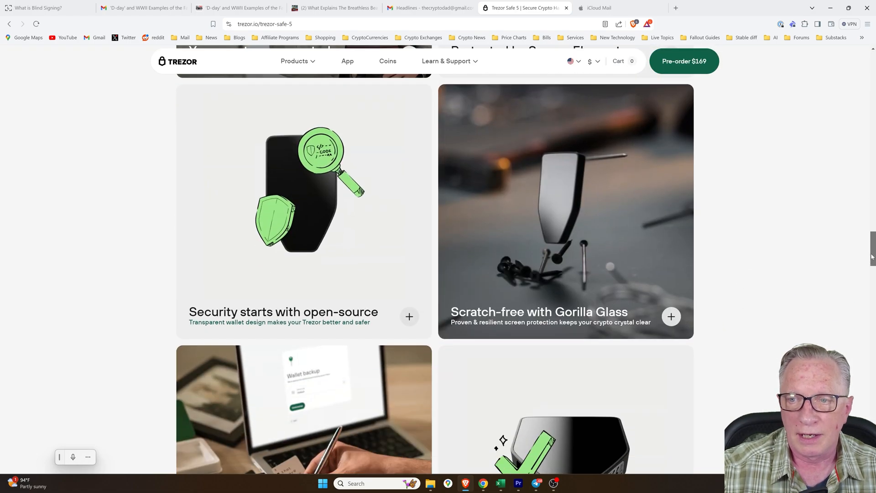
pyautogui.scroll(-3)
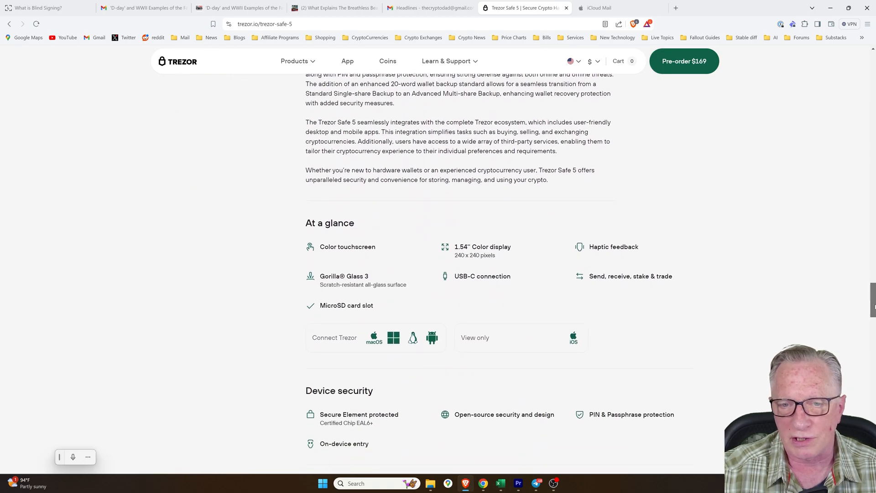
pyautogui.scroll(-3)
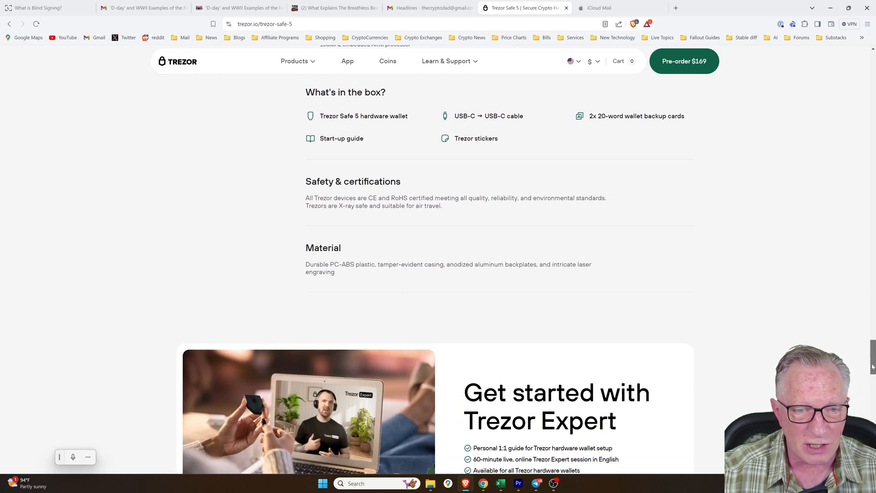
pyautogui.scroll(-3)
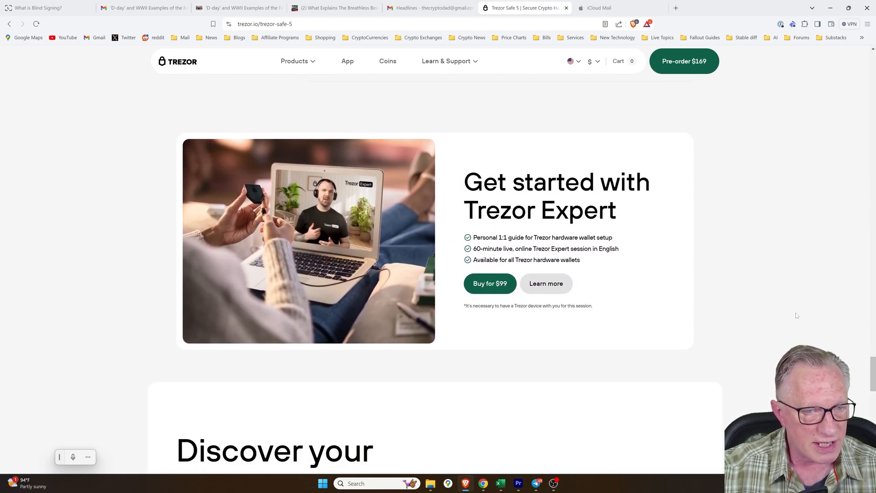
pyautogui.moveTo(799, 197)
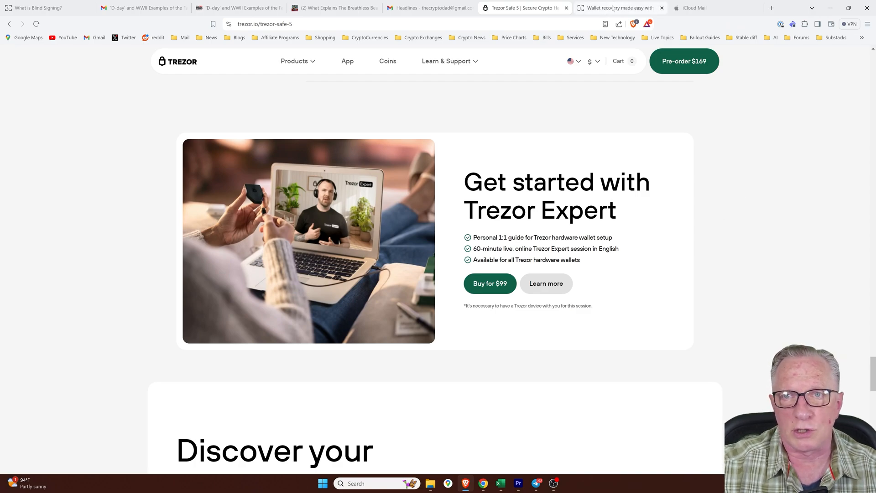
pyautogui.click(620, 8)
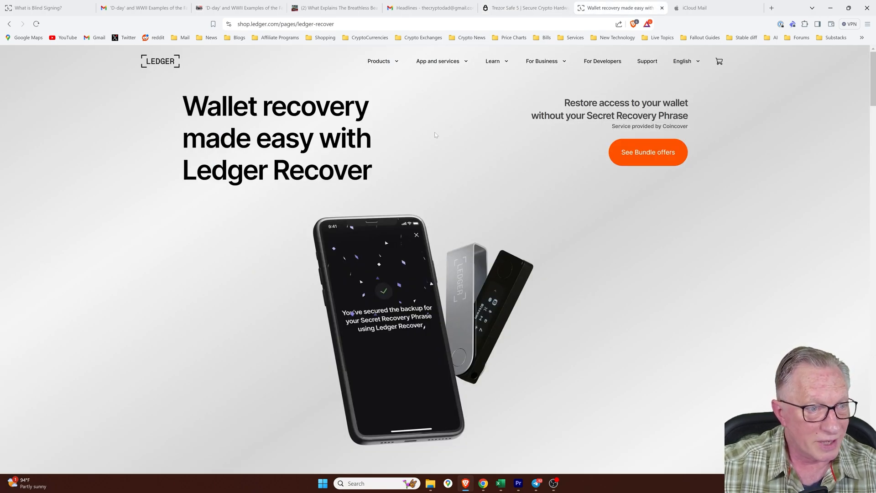
pyautogui.moveTo(466, 160)
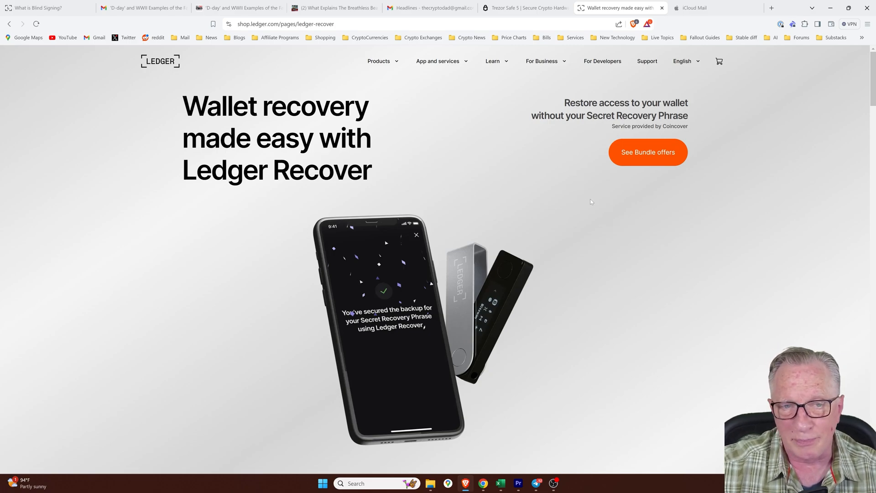
pyautogui.moveTo(460, 196)
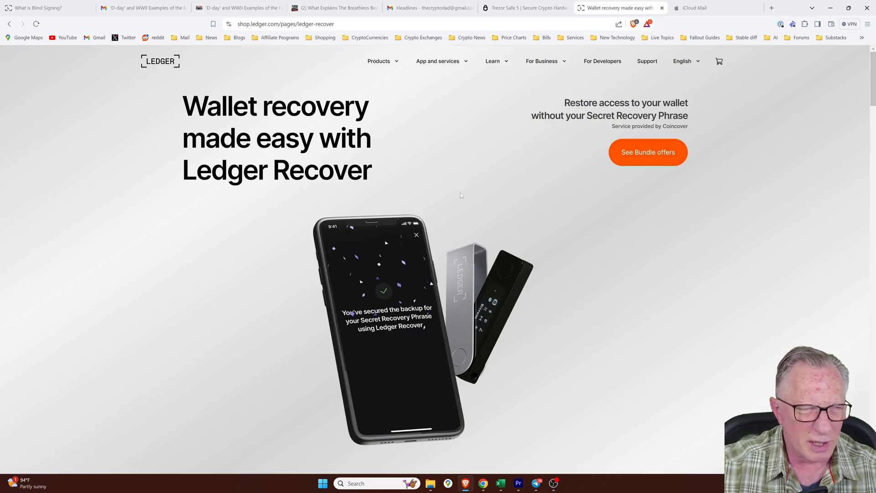
pyautogui.moveTo(499, 140)
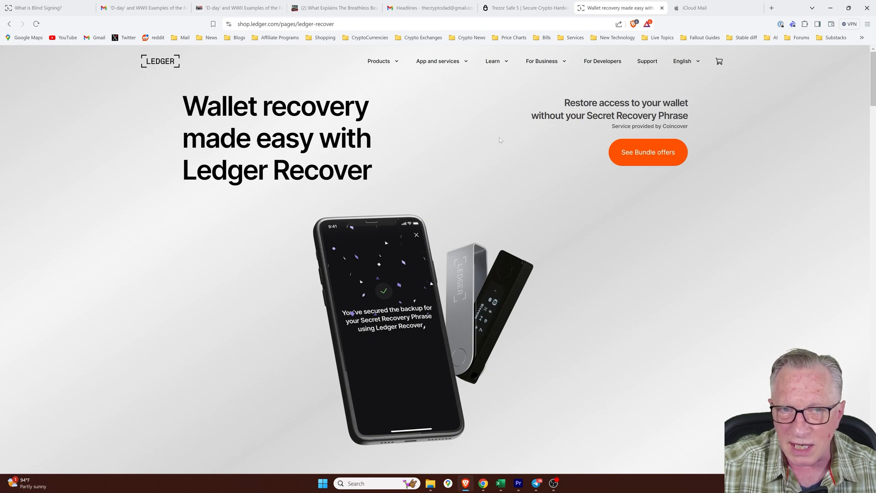
pyautogui.moveTo(503, 122)
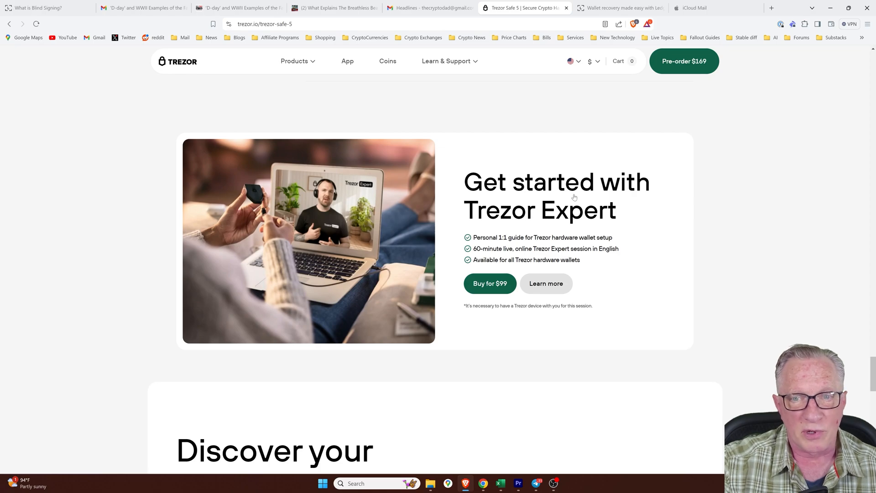
pyautogui.moveTo(525, 211)
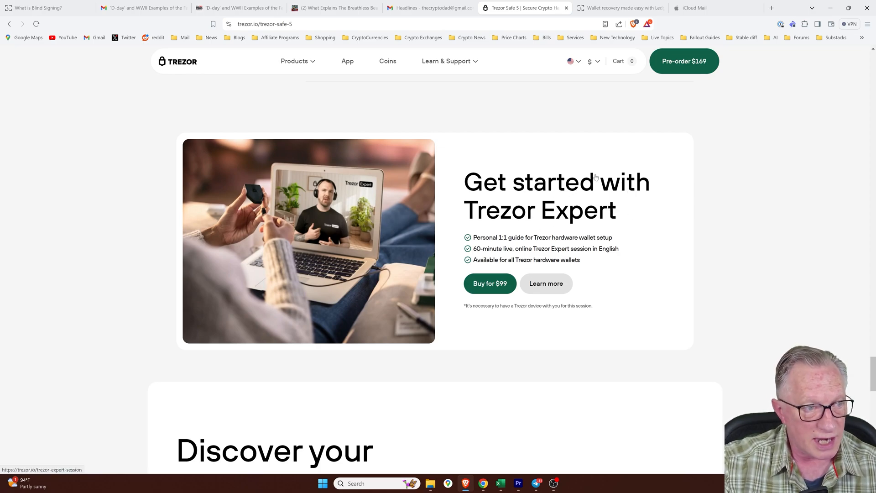
# Follow 'Learn more' to the $99, 60-minute Trezor Expert Session page
pyautogui.click(546, 284)
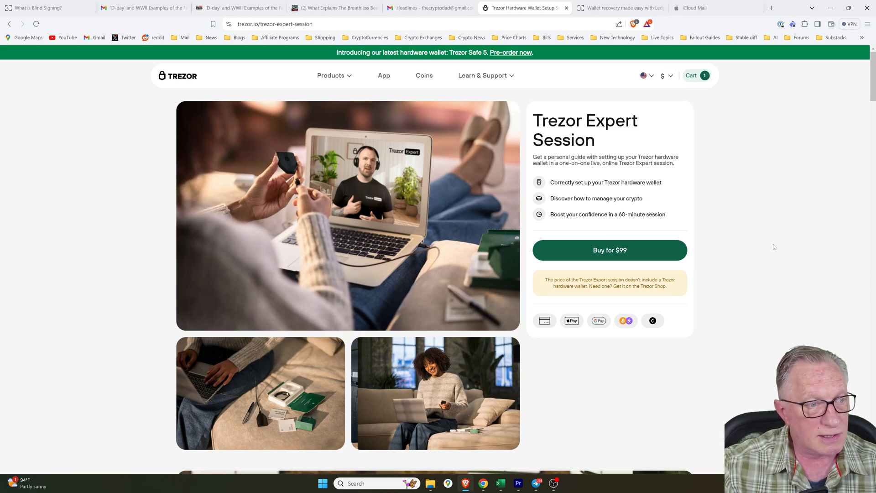
pyautogui.moveTo(758, 227)
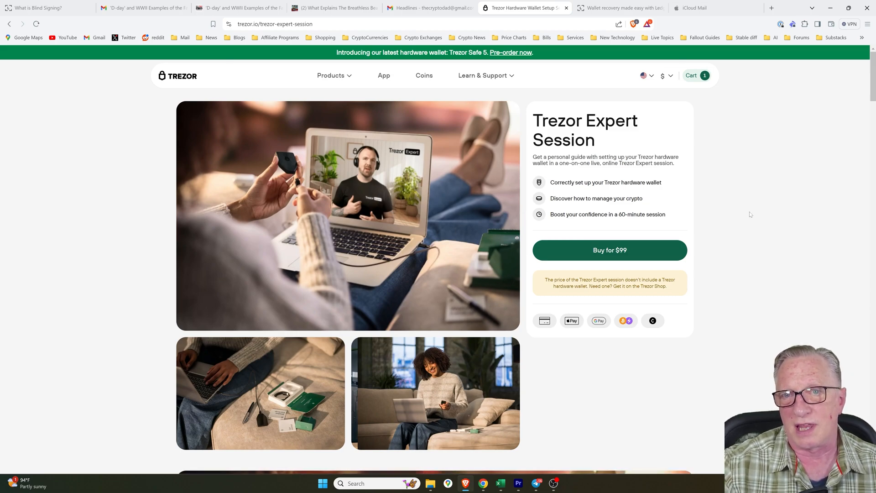
pyautogui.moveTo(742, 217)
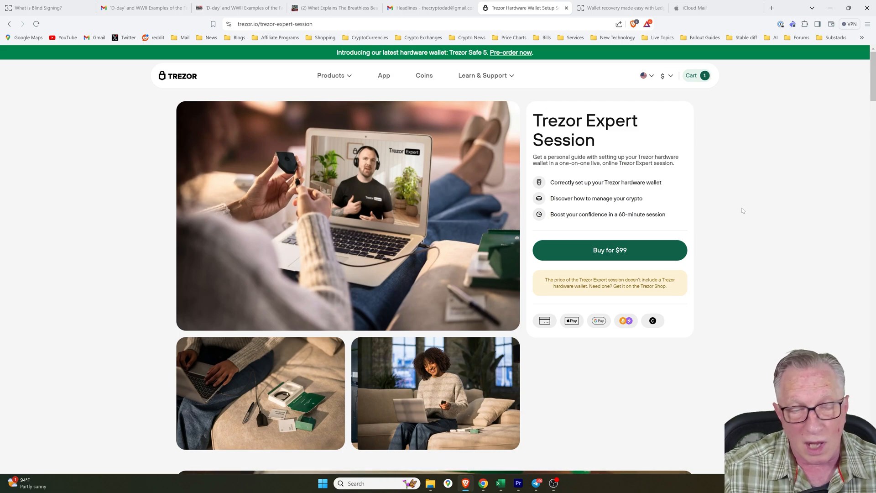
pyautogui.moveTo(736, 208)
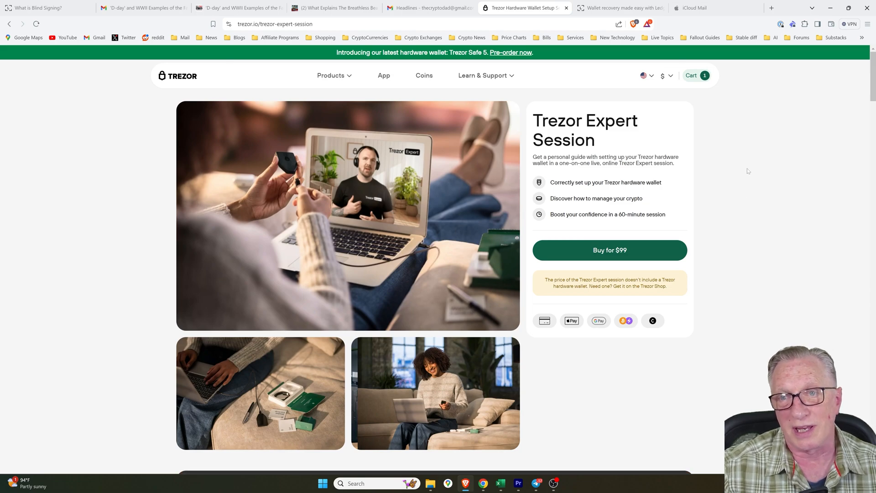
# Scroll down to the 'How does Trezor Expert help?' benefits section
pyautogui.scroll(-3)
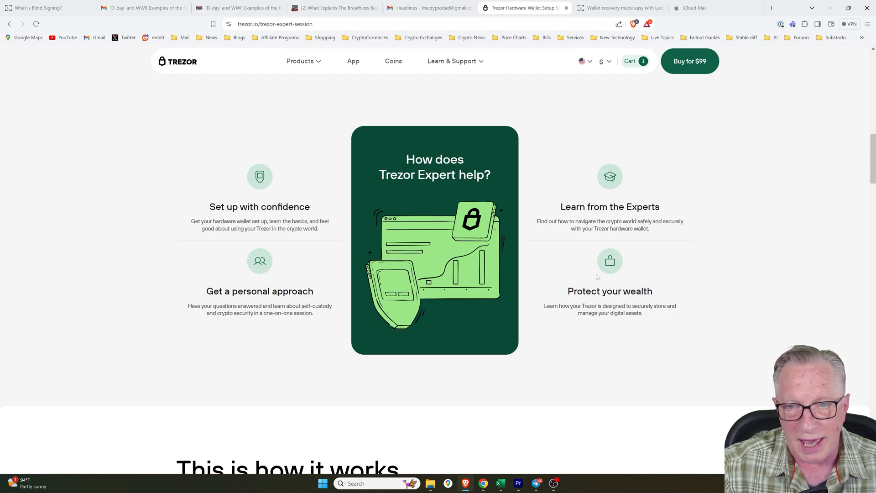
pyautogui.moveTo(658, 274)
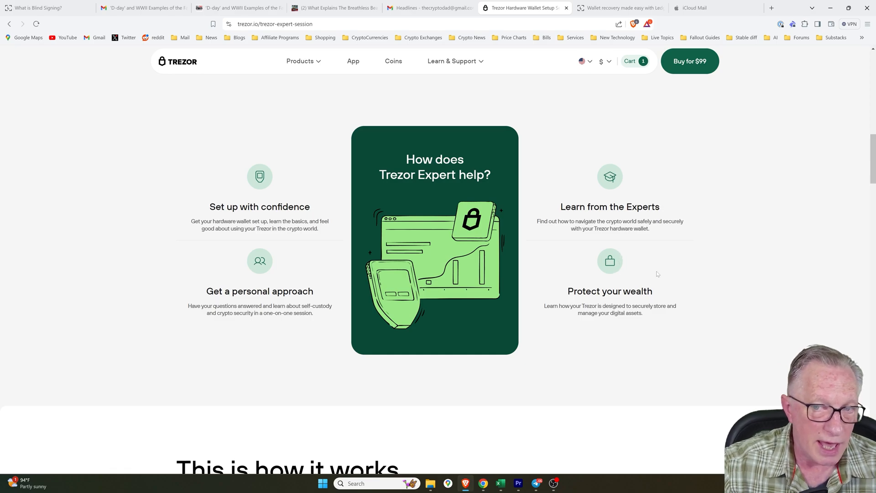